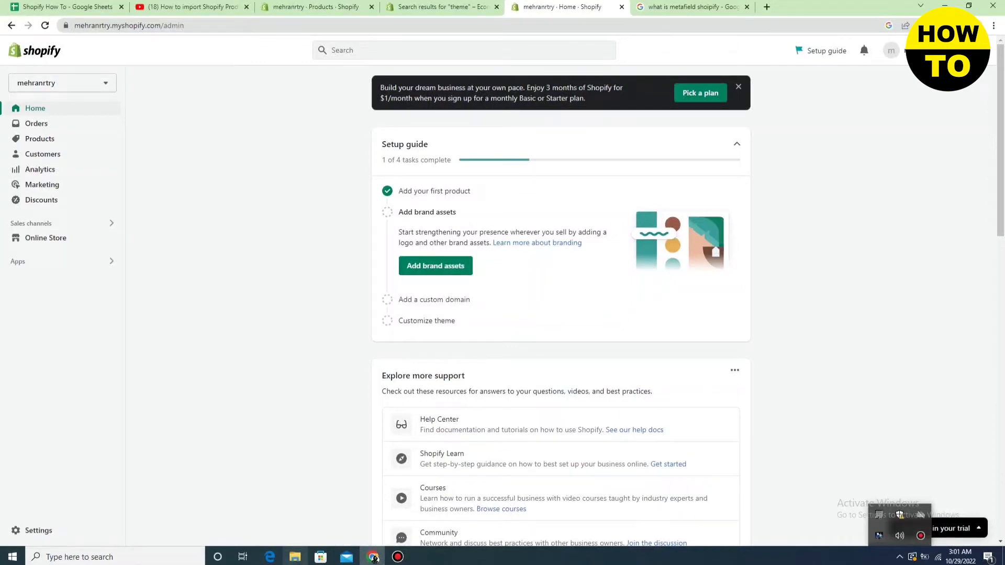
mouse_move(54, 123)
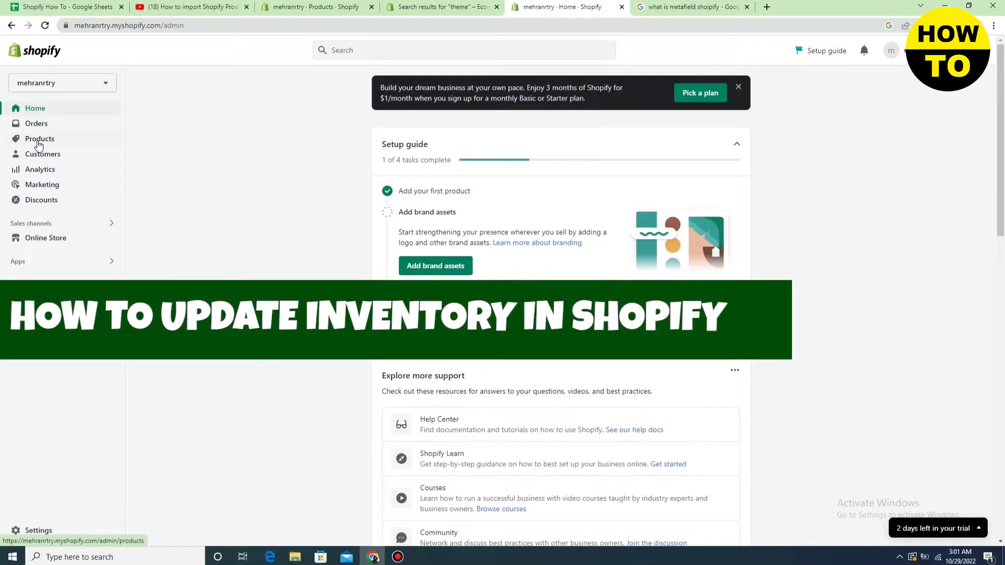
Open the Products list showing all seven products and their stock levels.
left_click(40, 138)
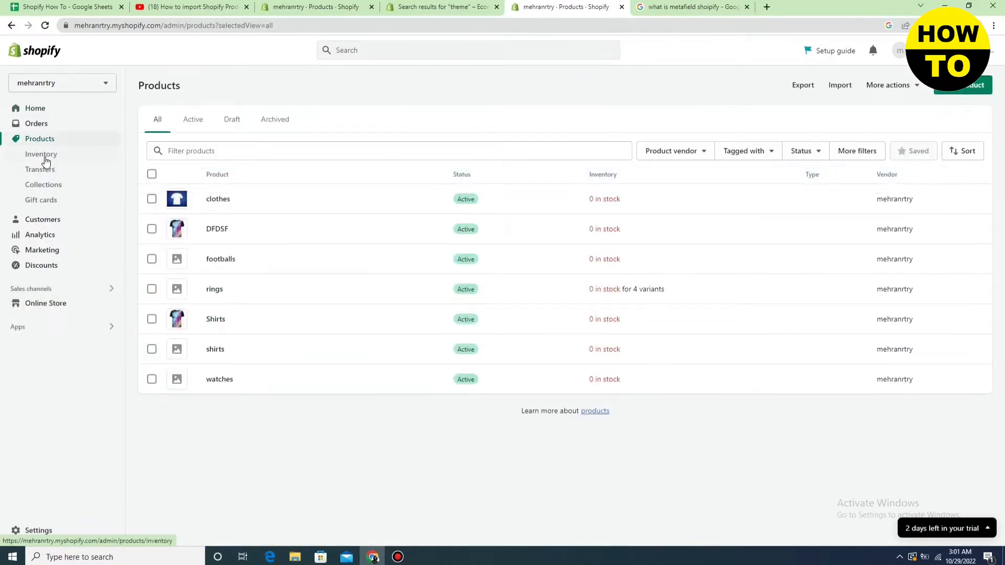
Open the Inventory page under Products to manage available quantities.
left_click(40, 154)
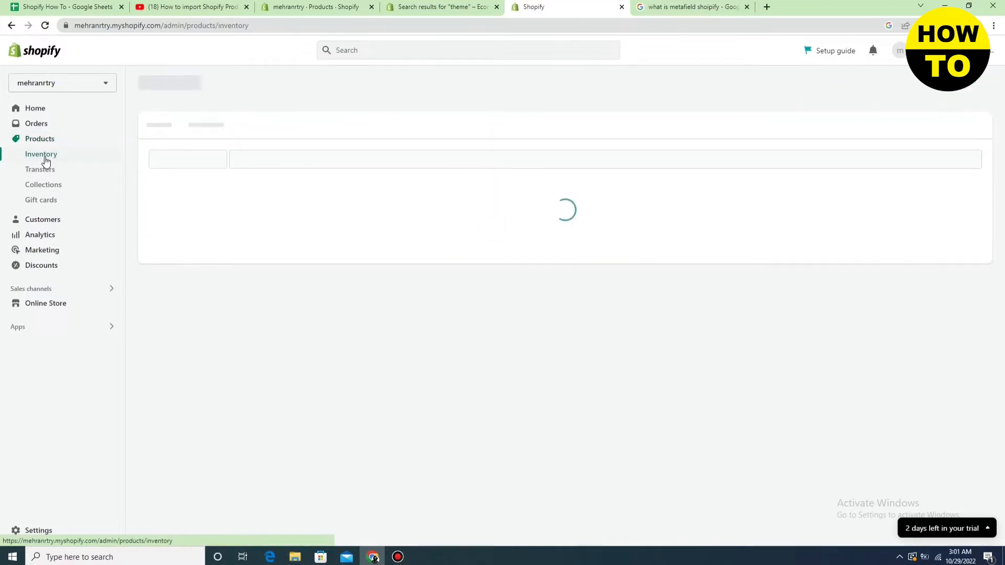
mouse_move(388, 451)
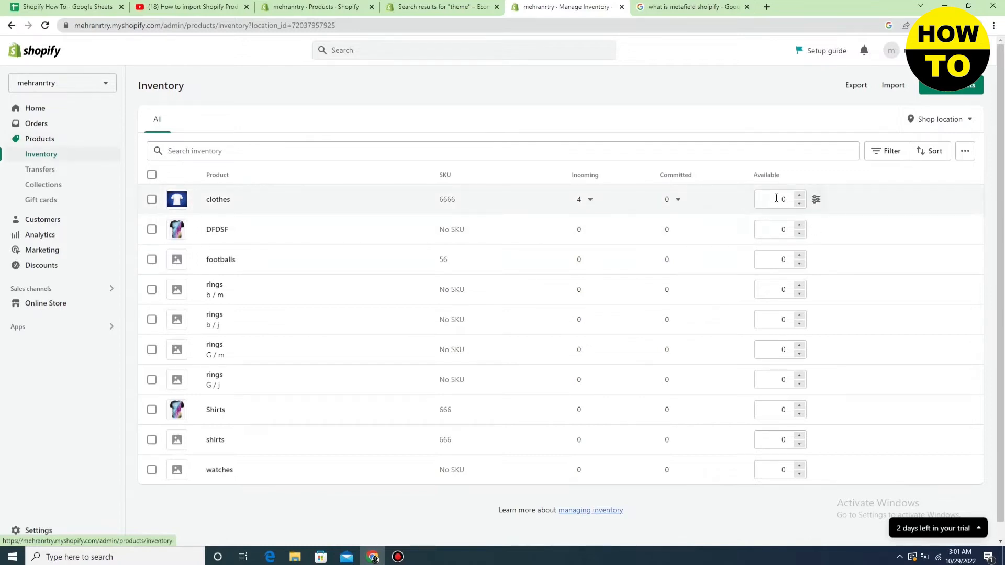
Change the clothes product's available quantity to 3 and save it.
left_click(779, 199)
type("3")
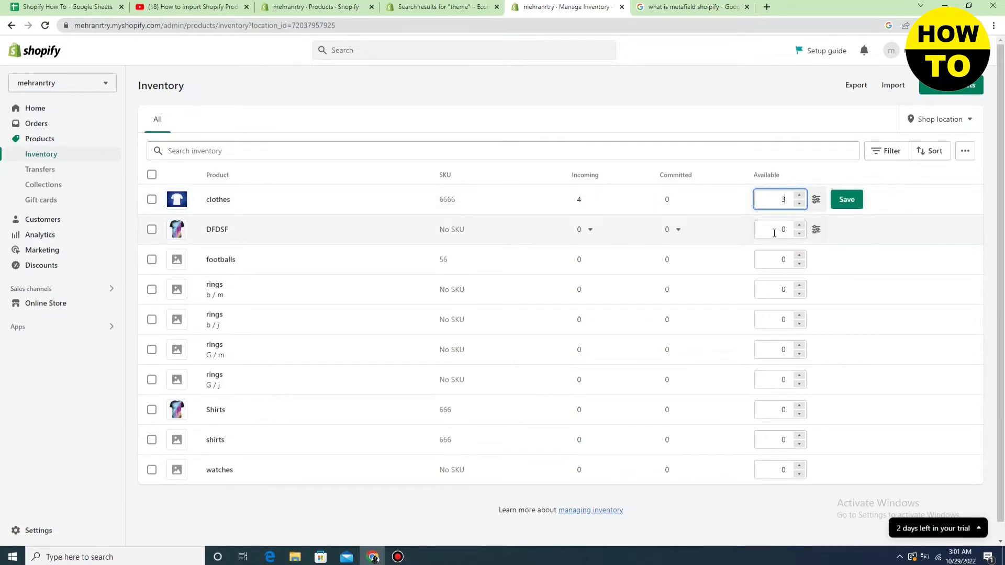
left_click(673, 229)
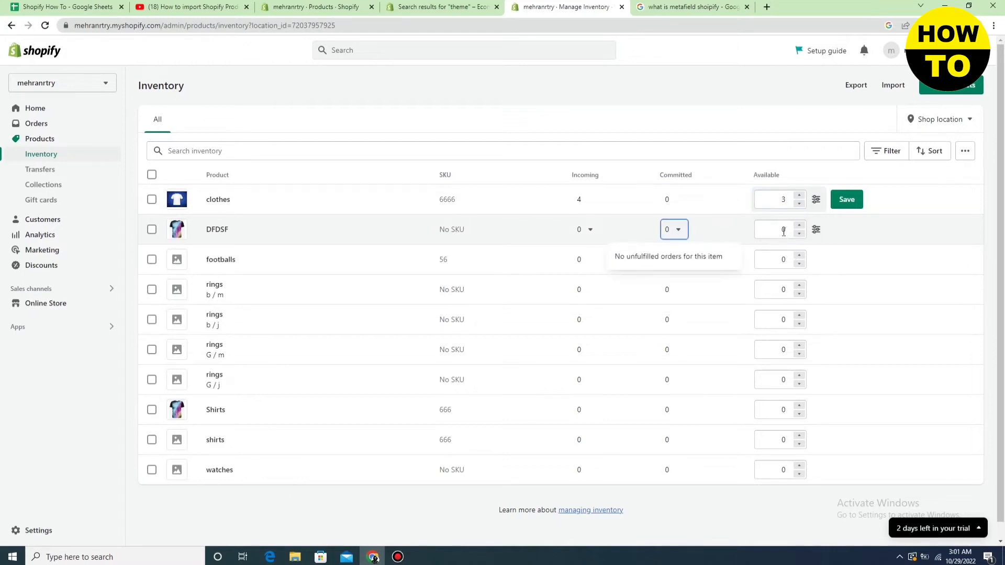
left_click(846, 199)
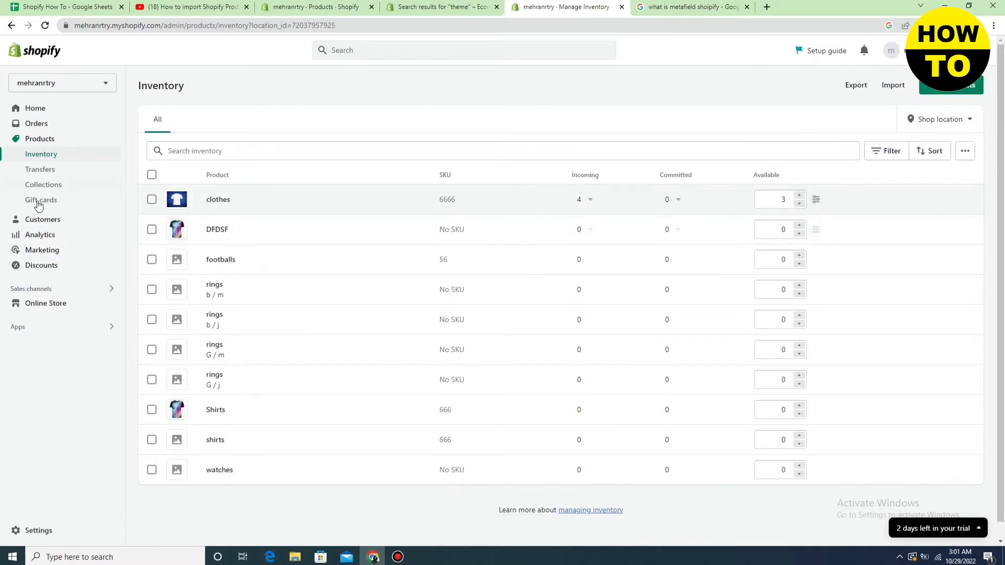
mouse_move(39, 142)
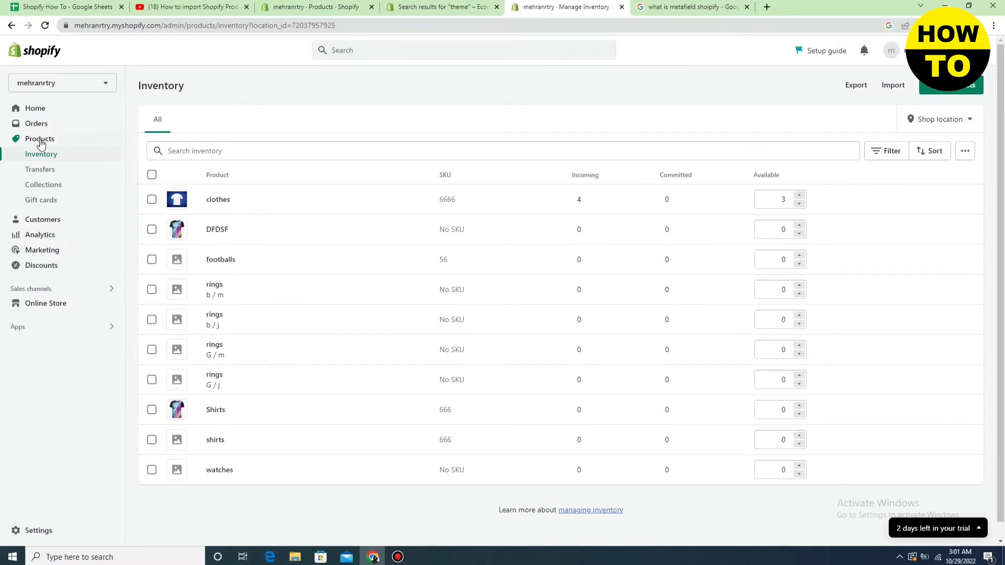
Return to the Products list and confirm clothes shows 3 in stock.
left_click(40, 138)
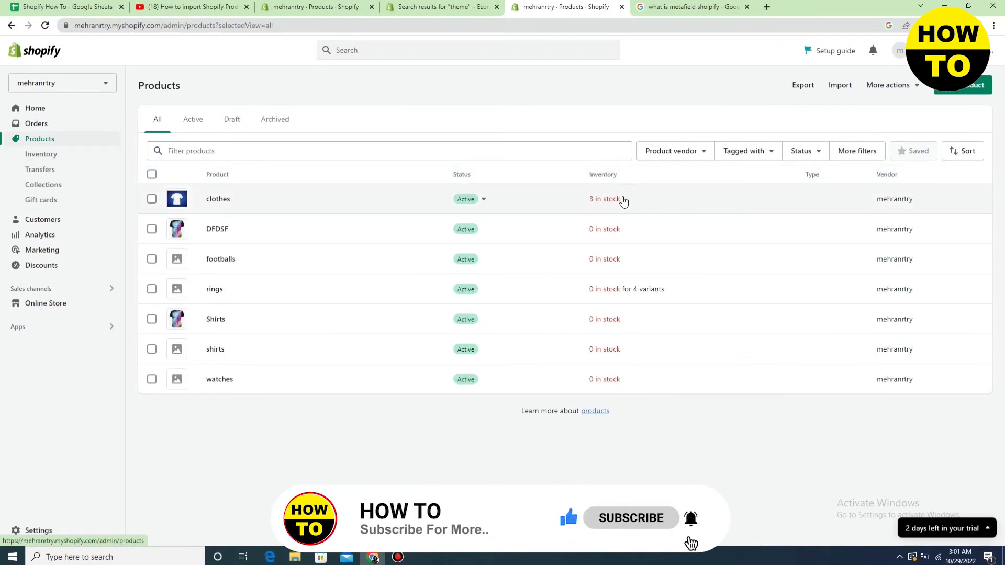
mouse_move(614, 265)
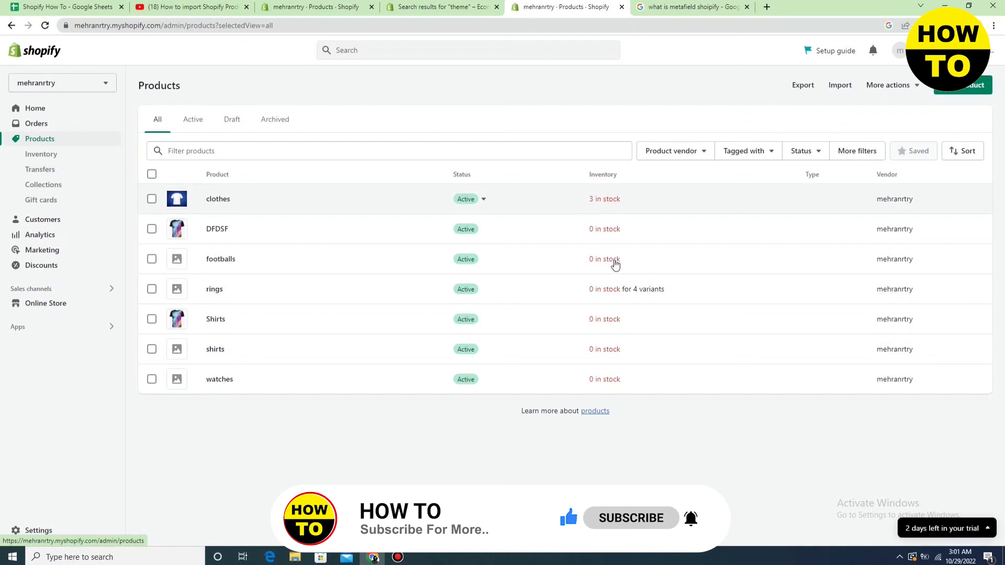